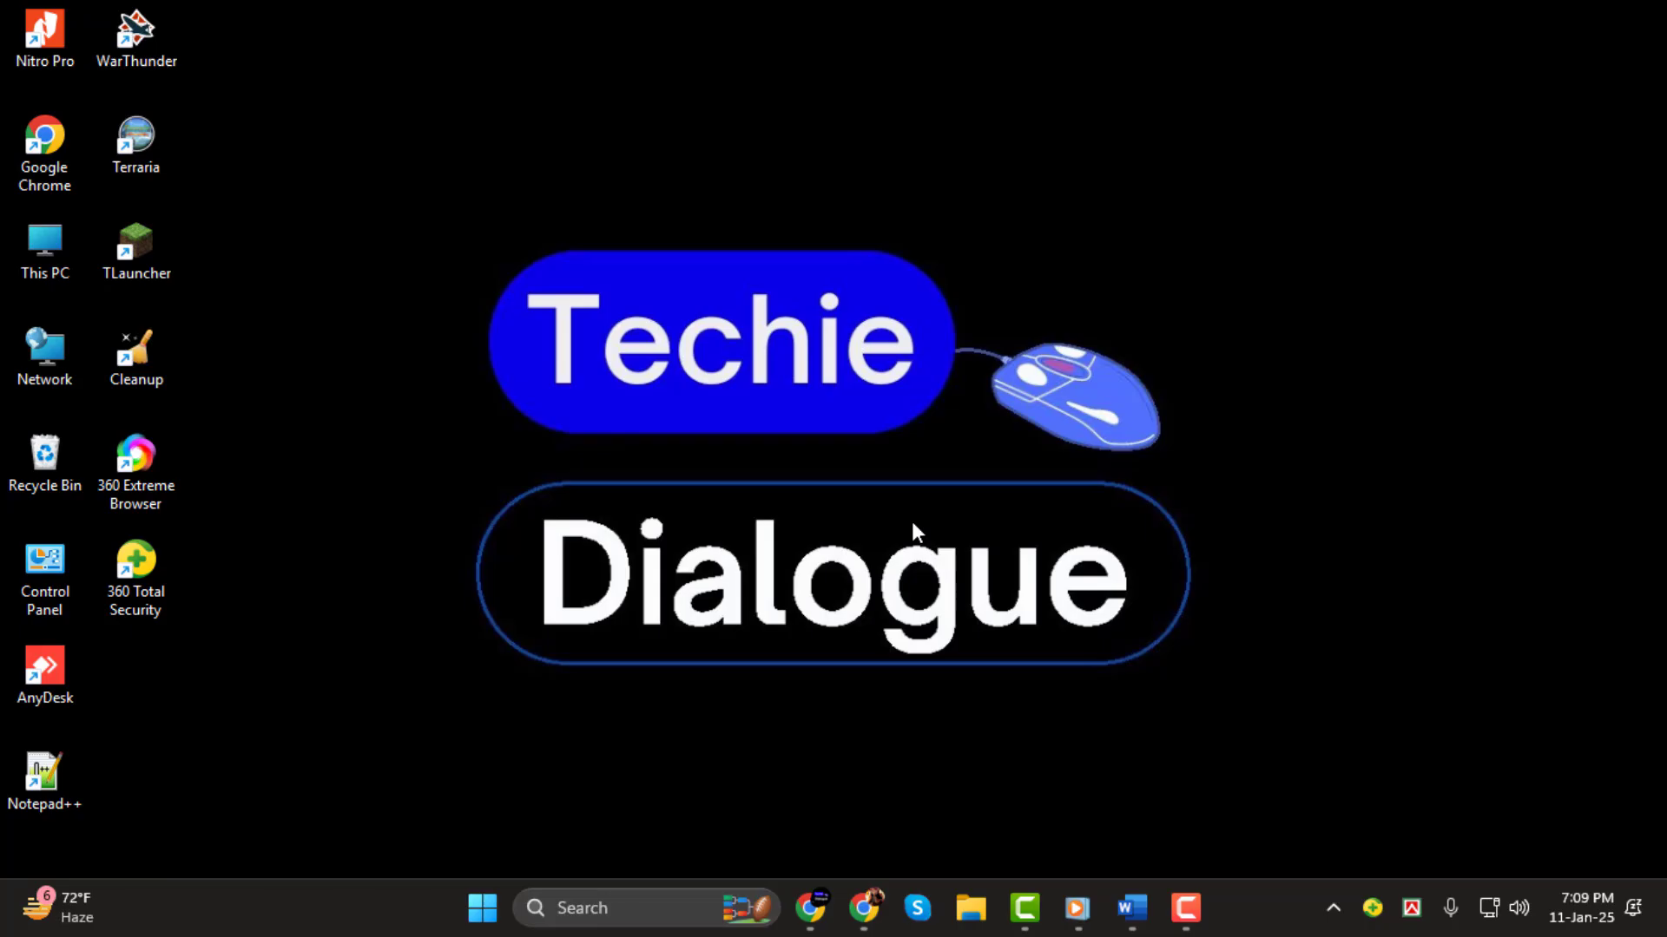
mouse_move(1140, 703)
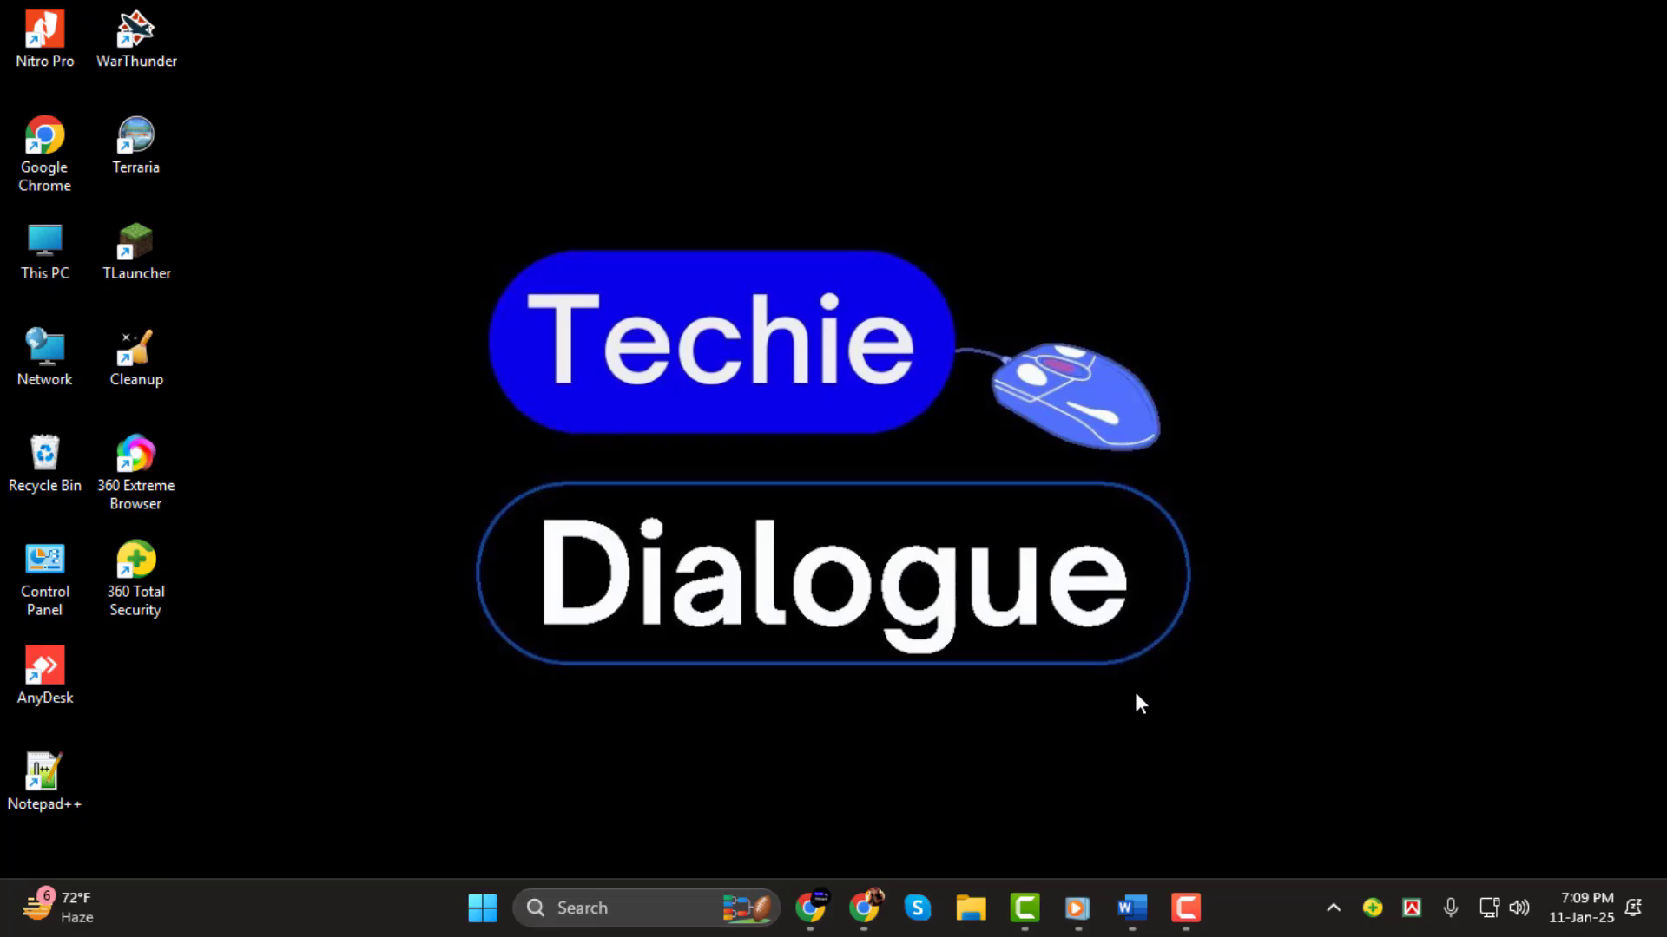
- Open ELDORADO.pdf from the Downloads folder in Word as an editable poem document
click(1130, 908)
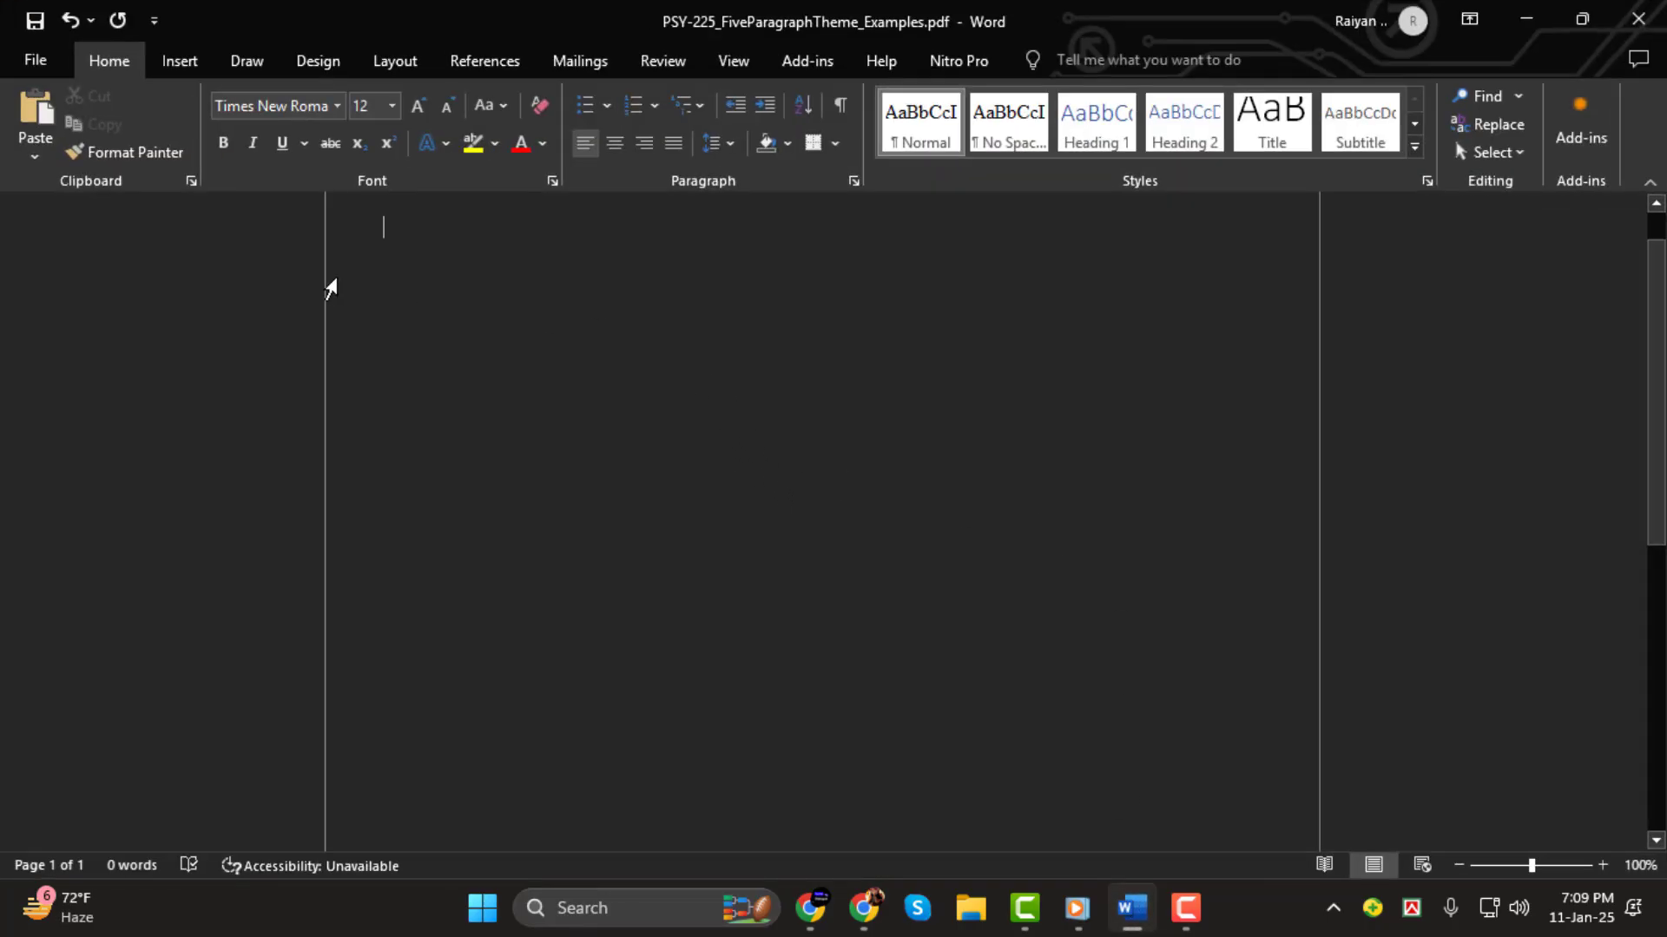
click(35, 60)
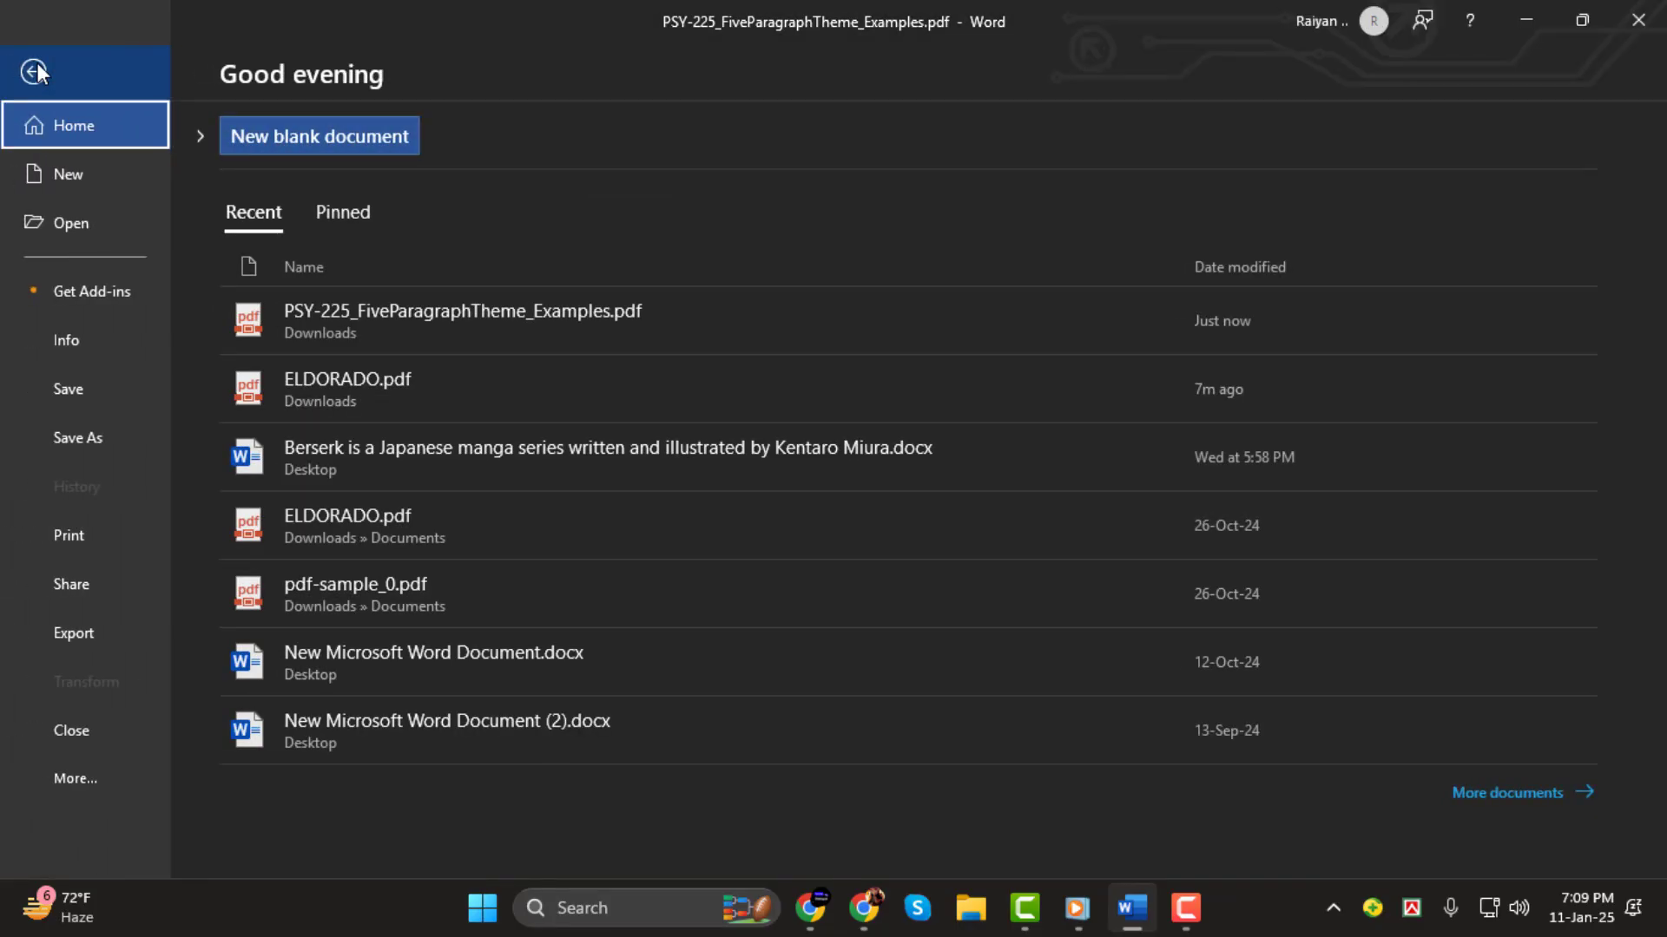
click(70, 223)
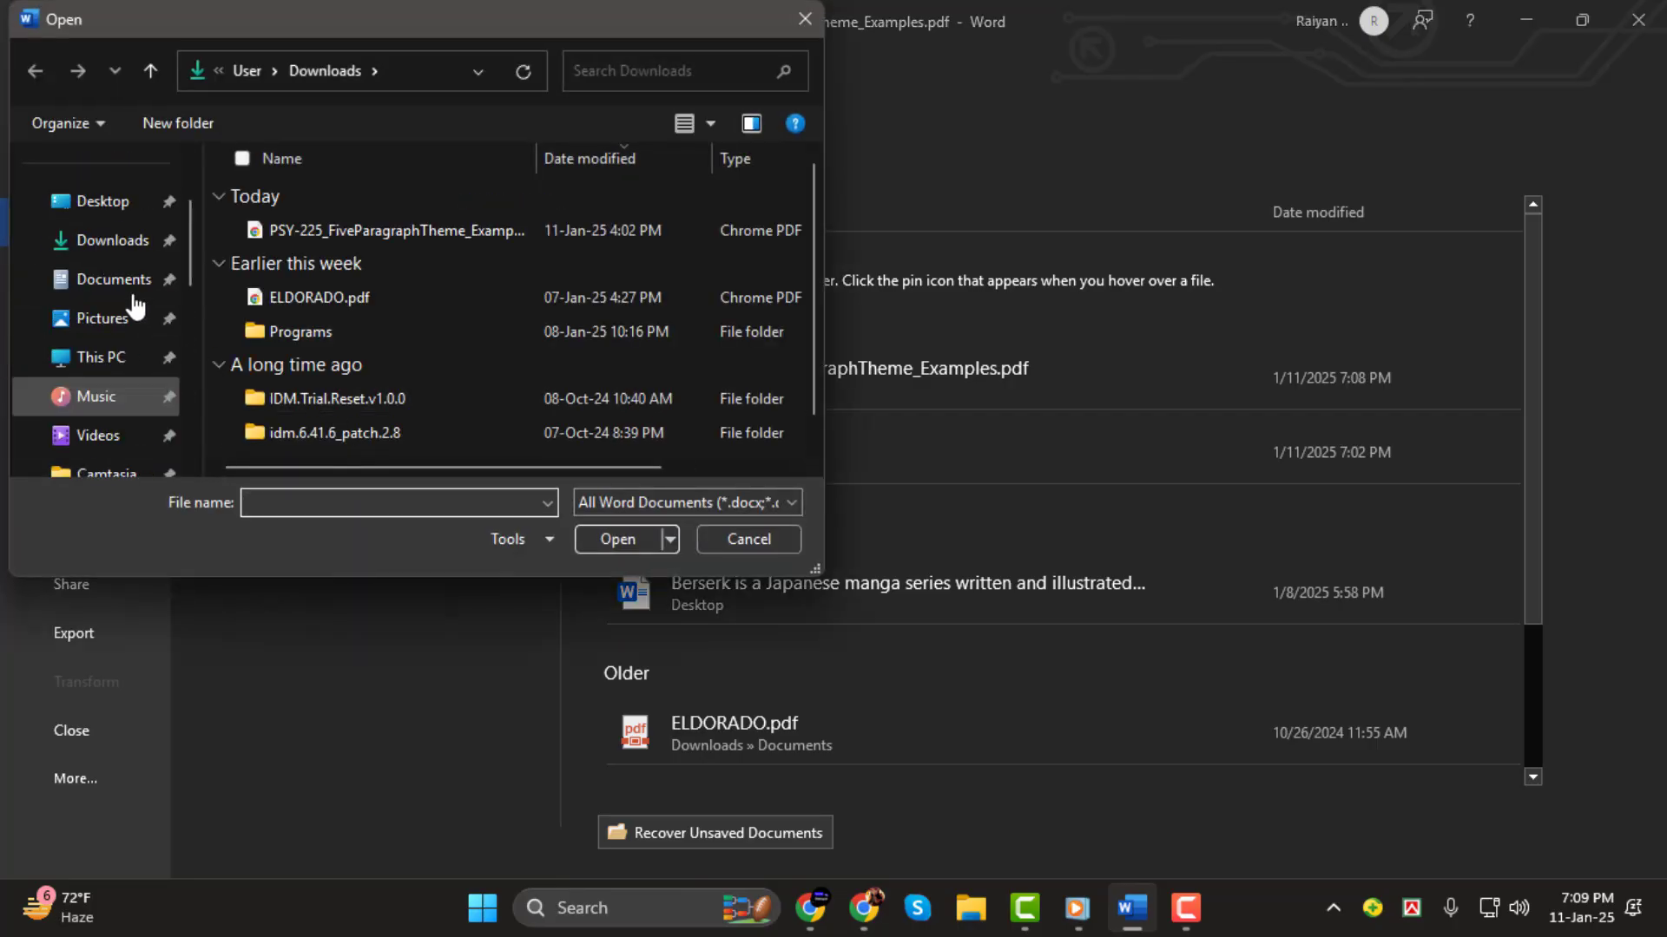
click(326, 297)
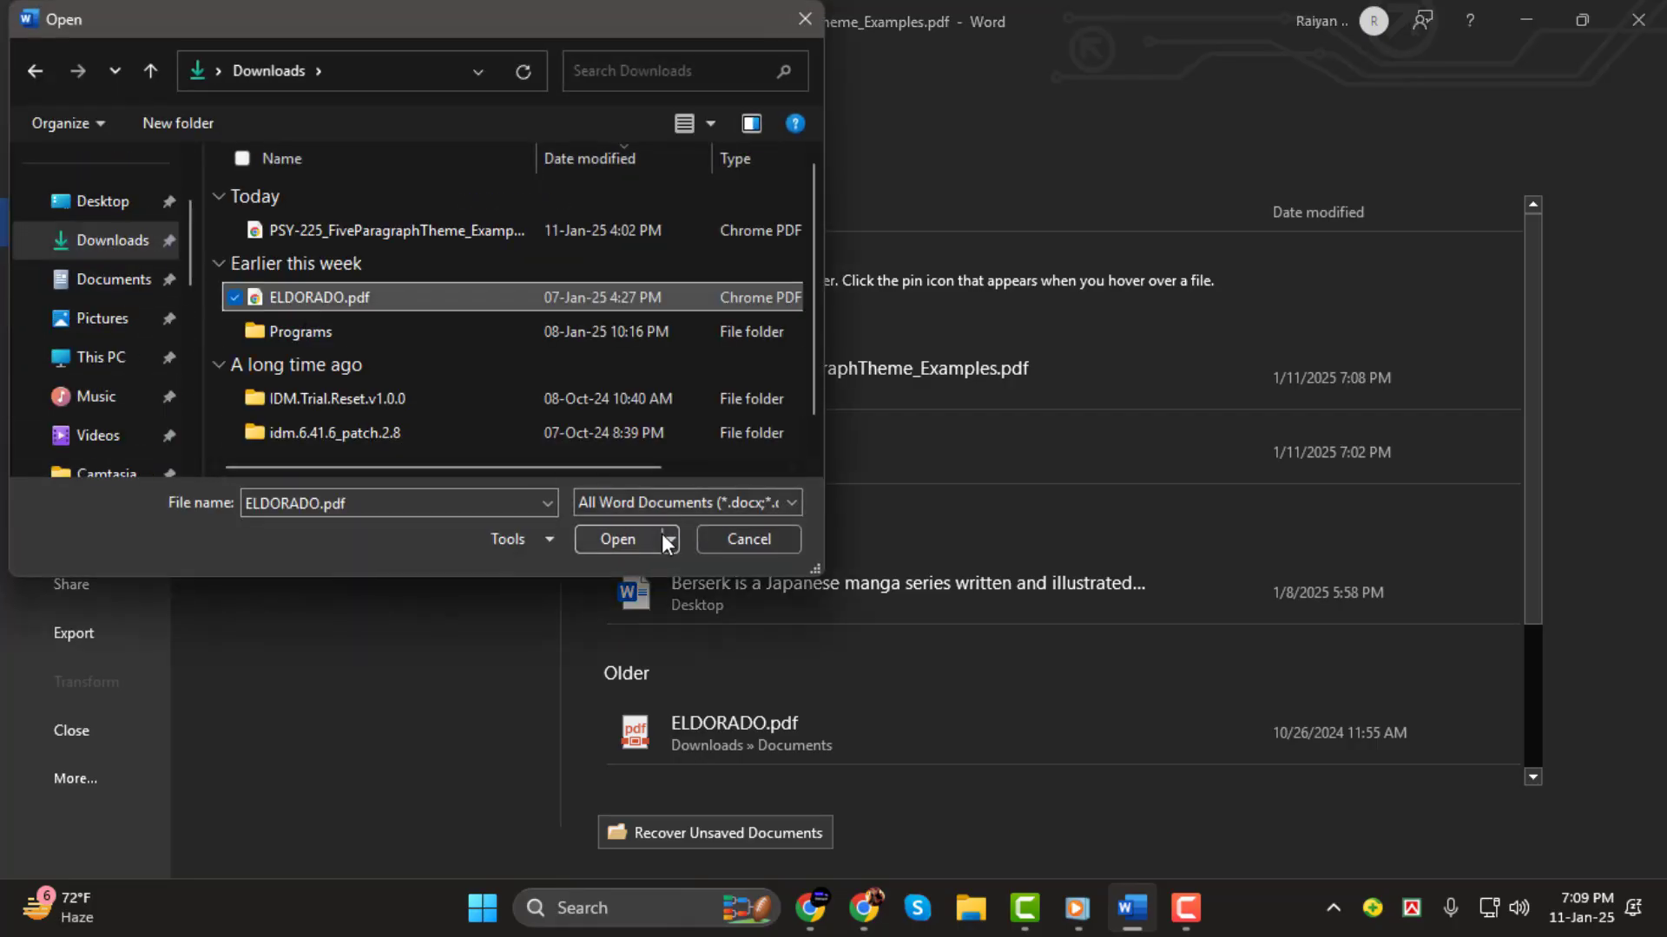
click(616, 539)
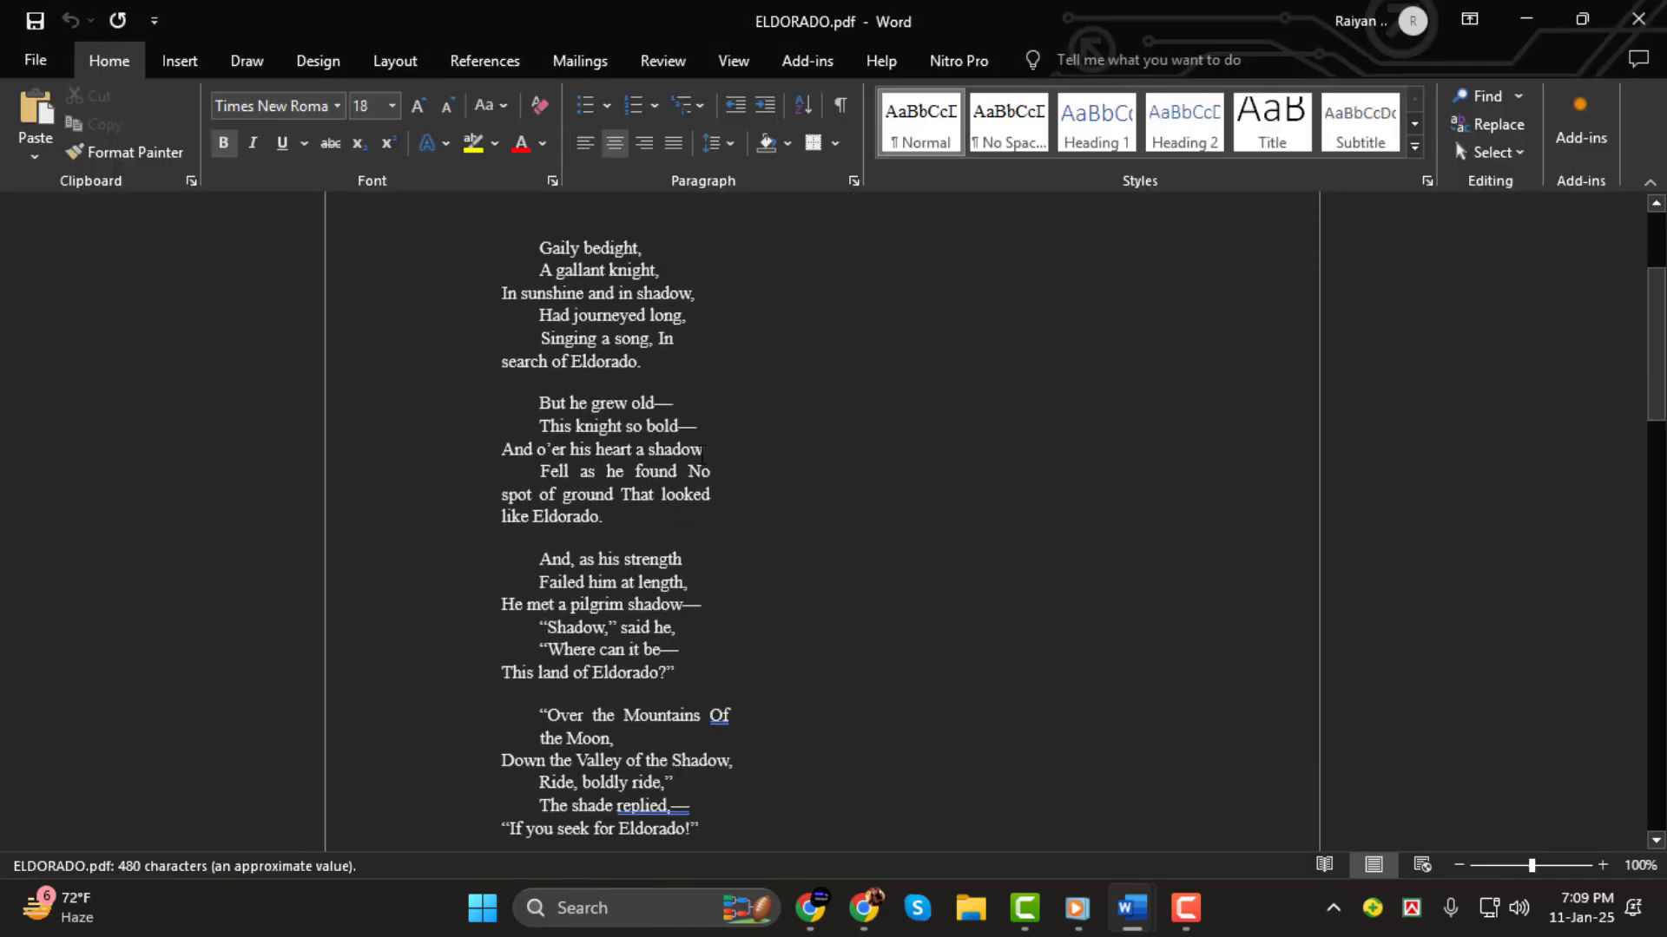
scroll(down, 3)
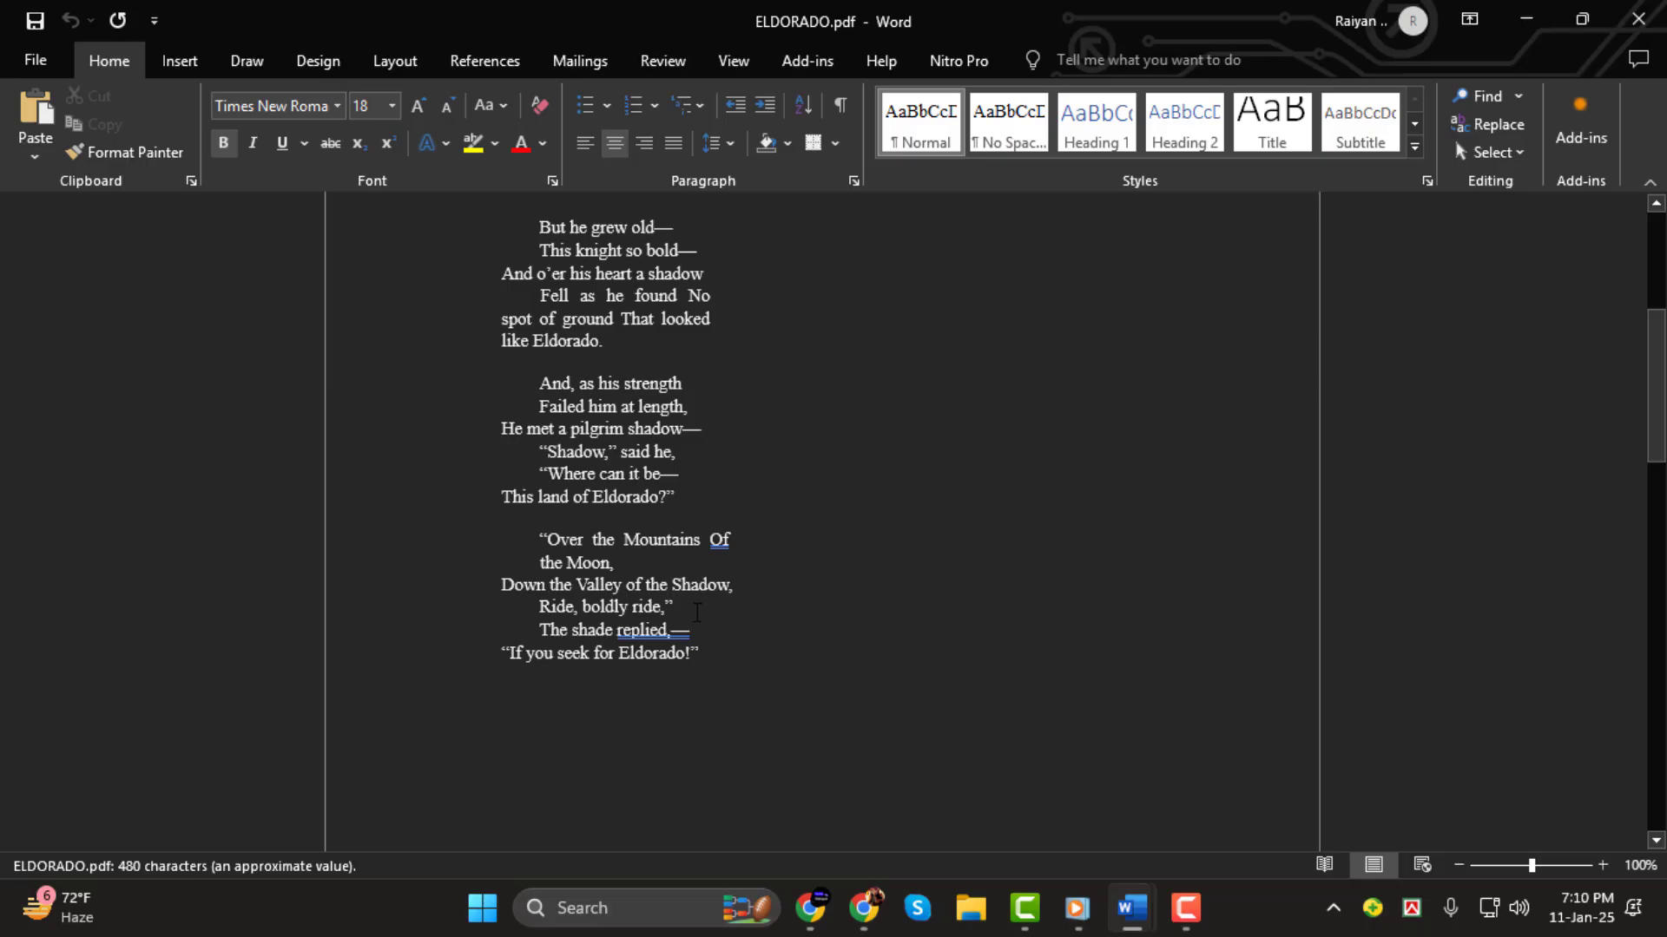
scroll(up, 3)
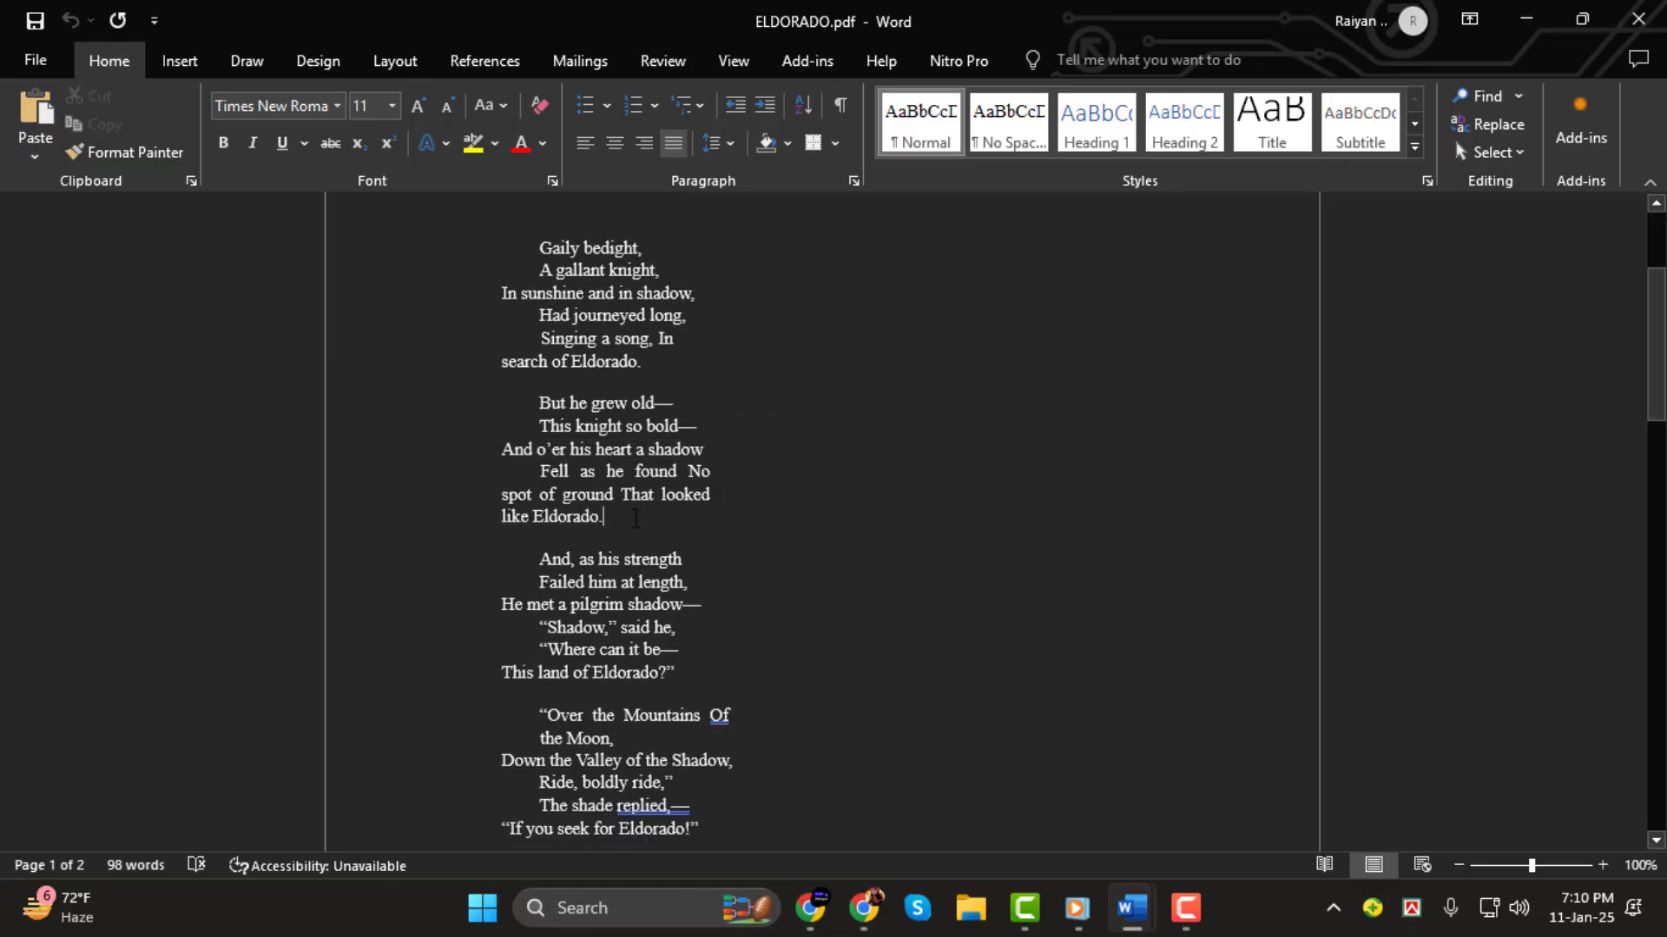
drag(536, 471, 601, 516)
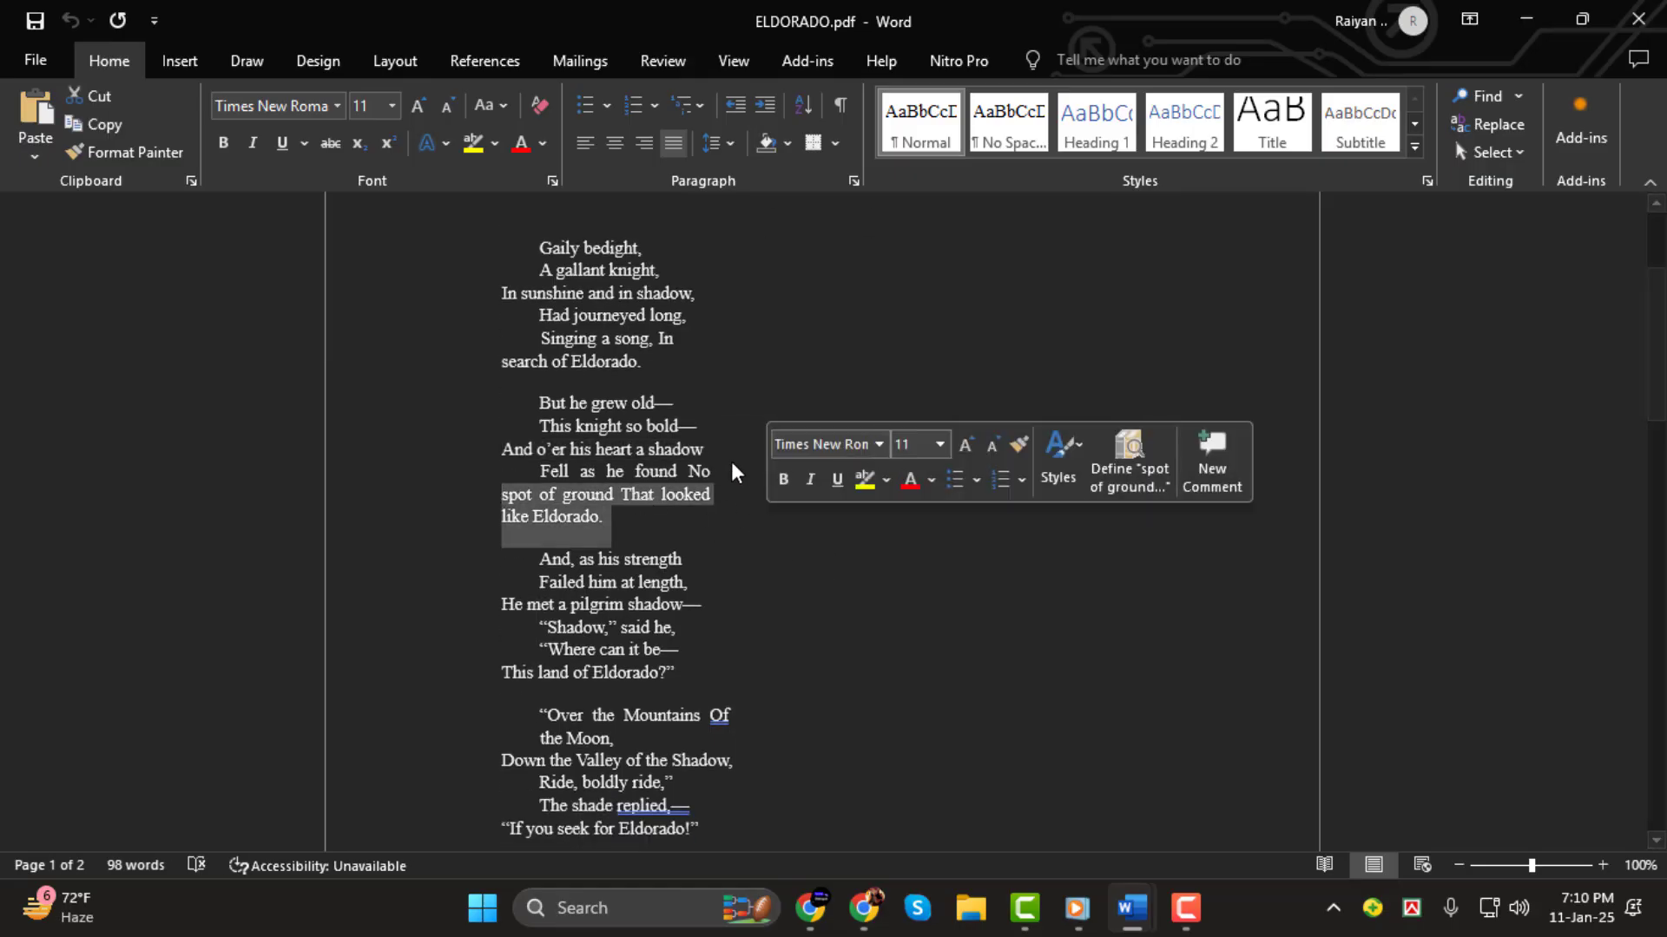
click(872, 445)
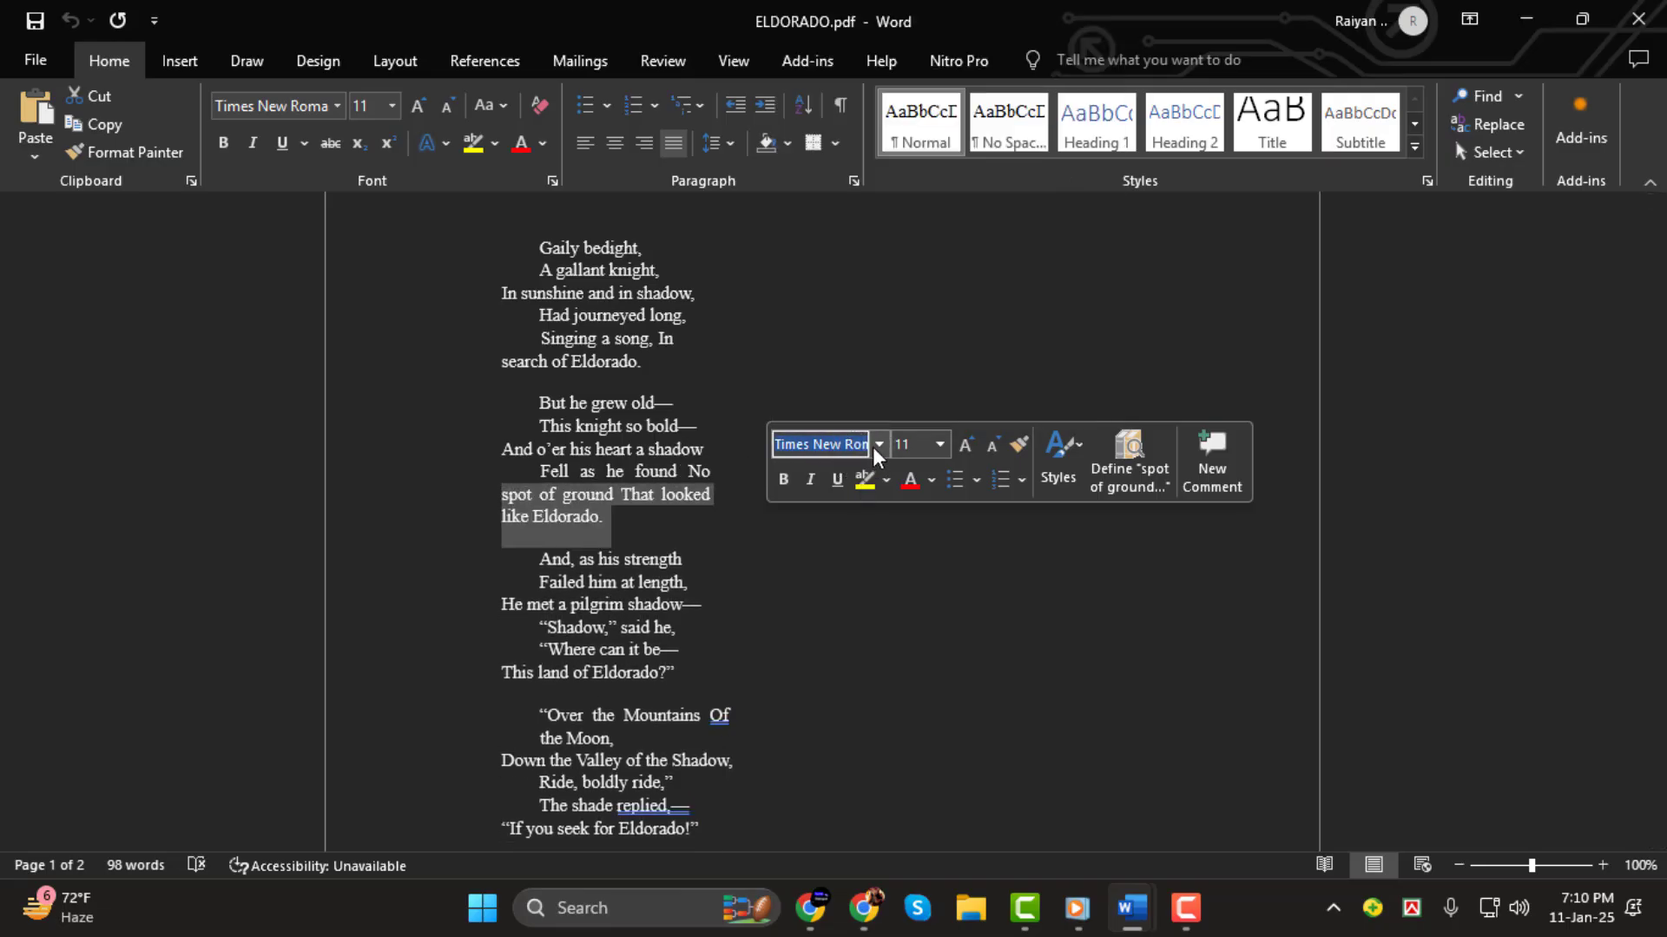
scroll(down, 3)
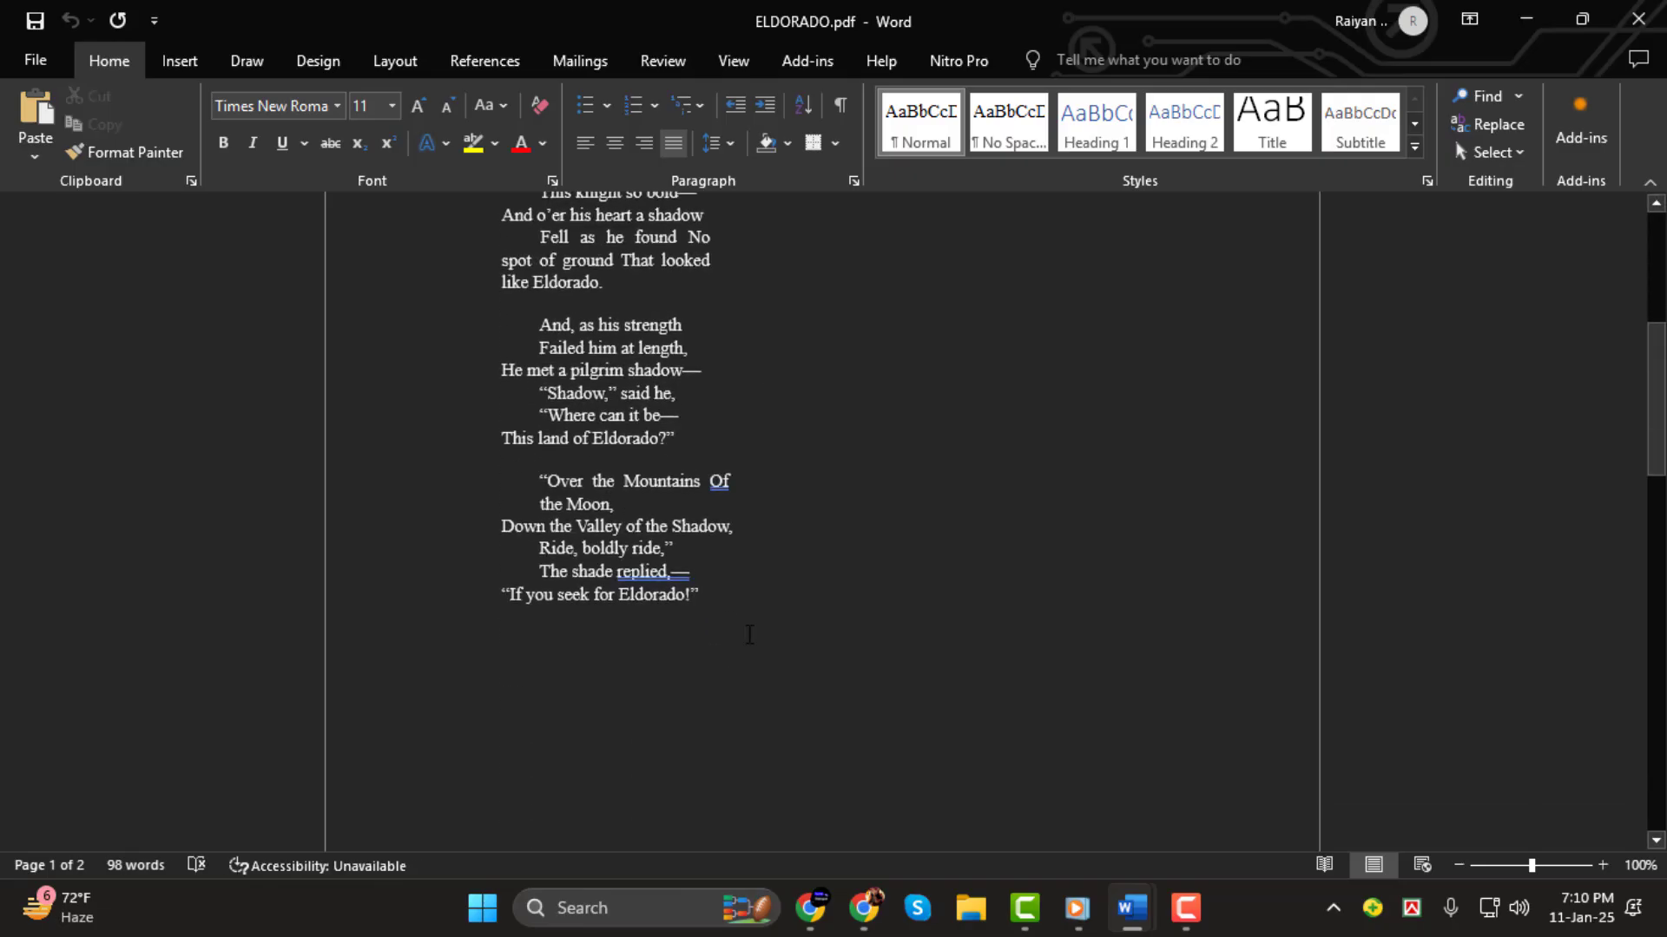
- Add the text 'jjjimklma' after the poem's final line, viewing the Insert then Home ribbon
text(jii)
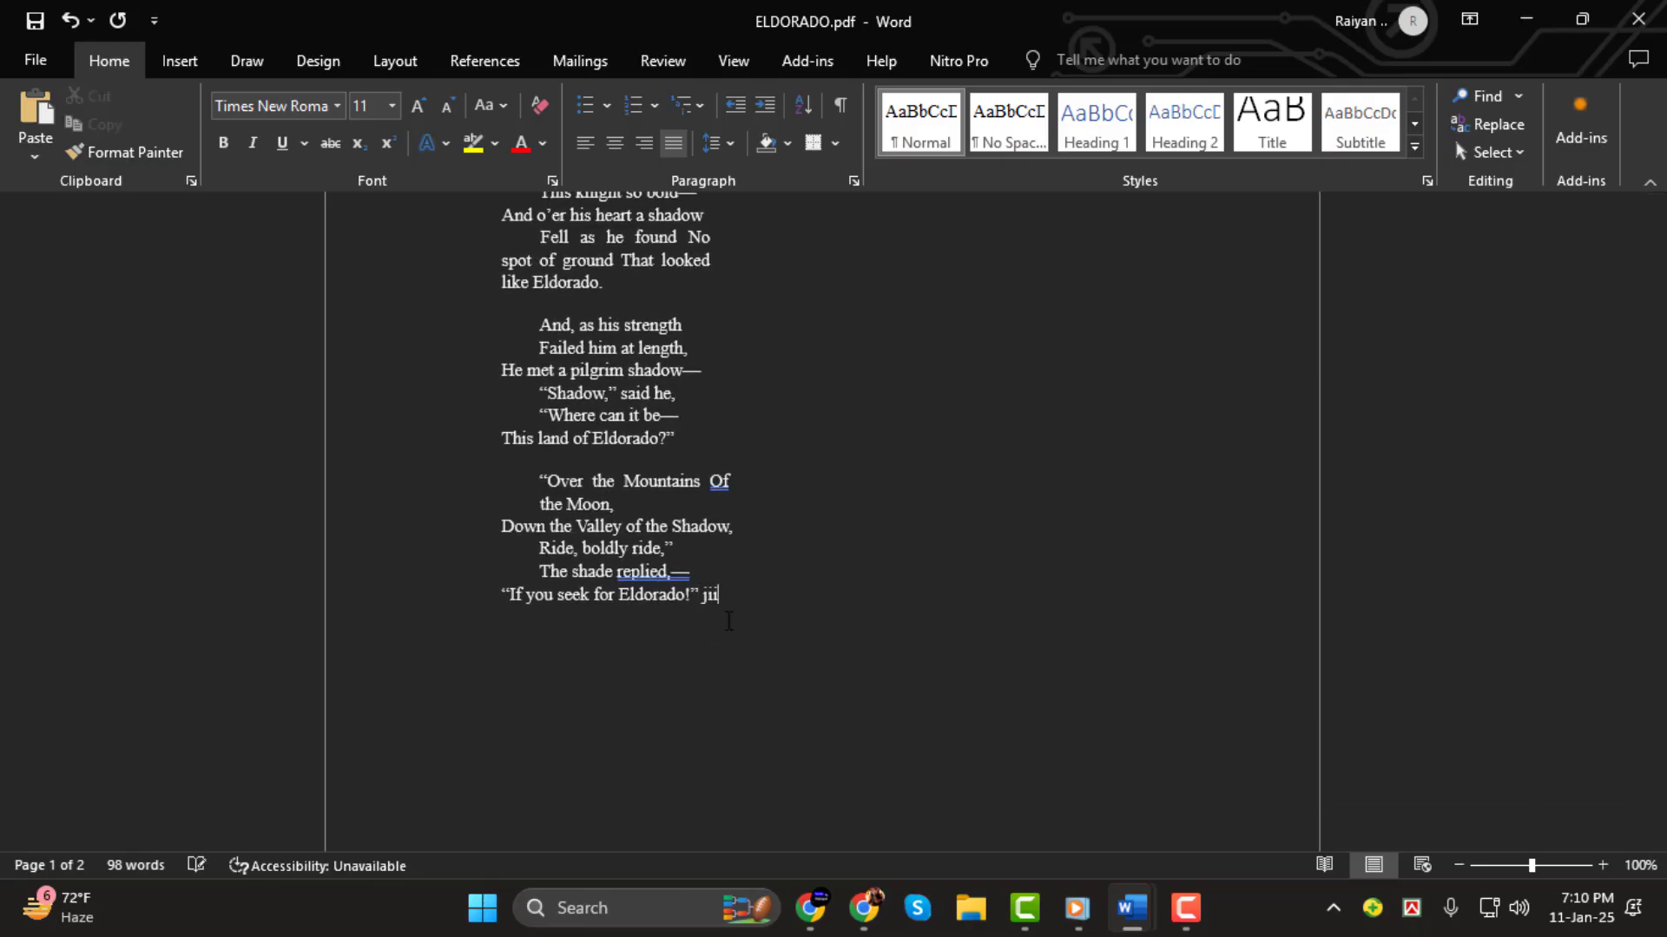
text(iimklma)
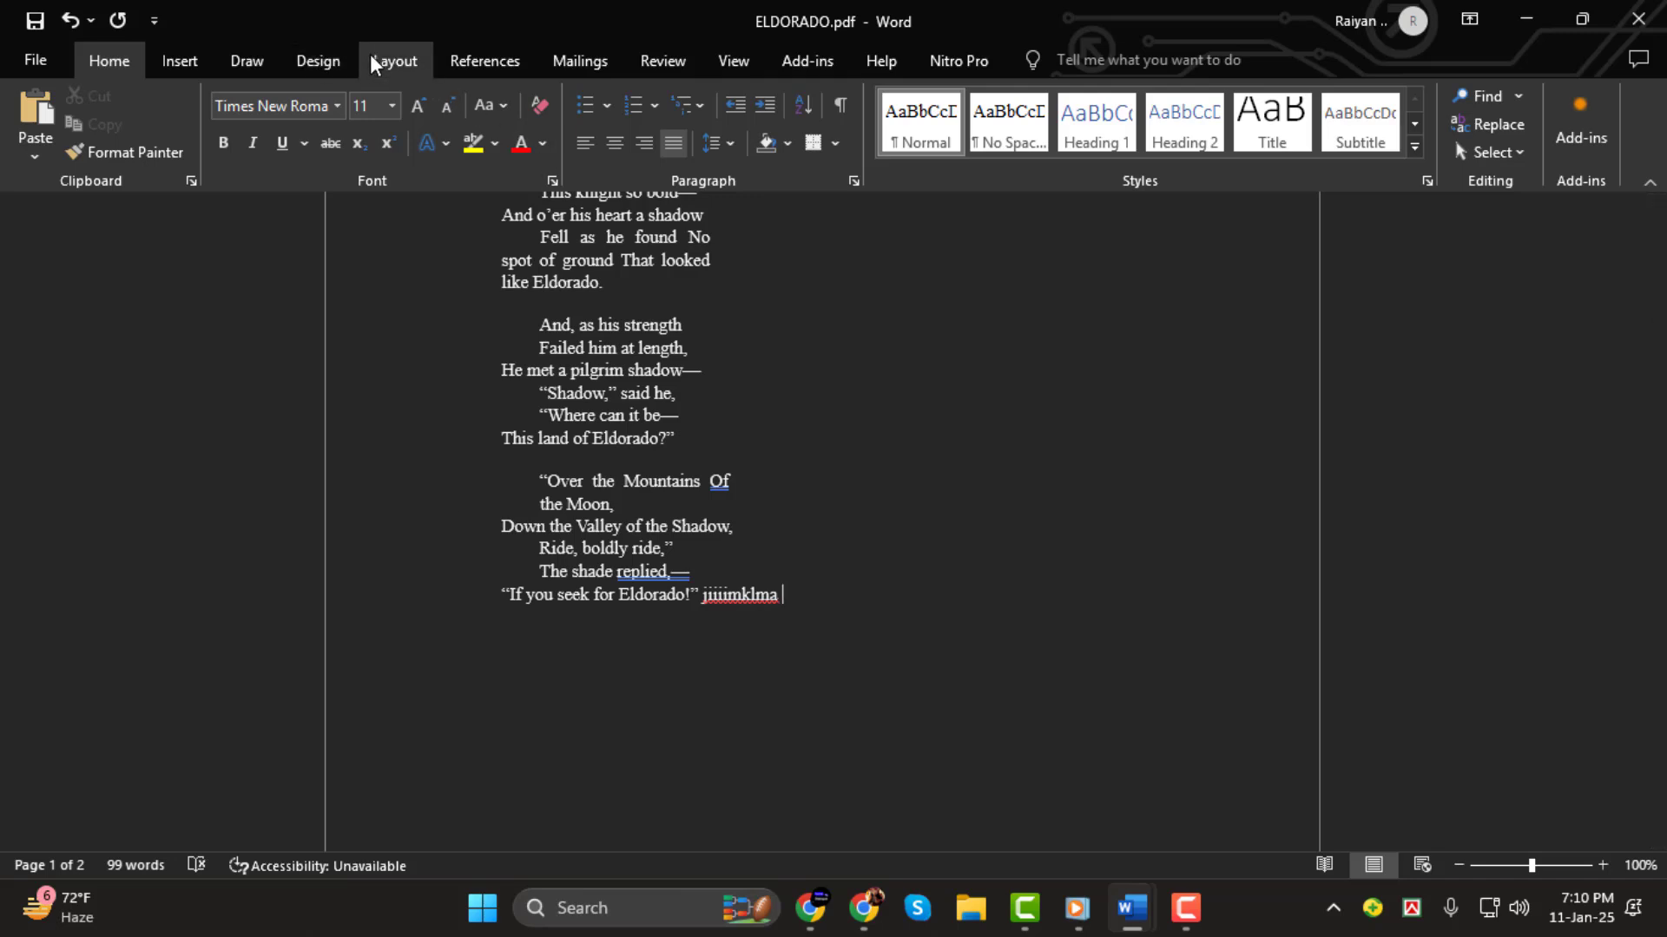
click(179, 60)
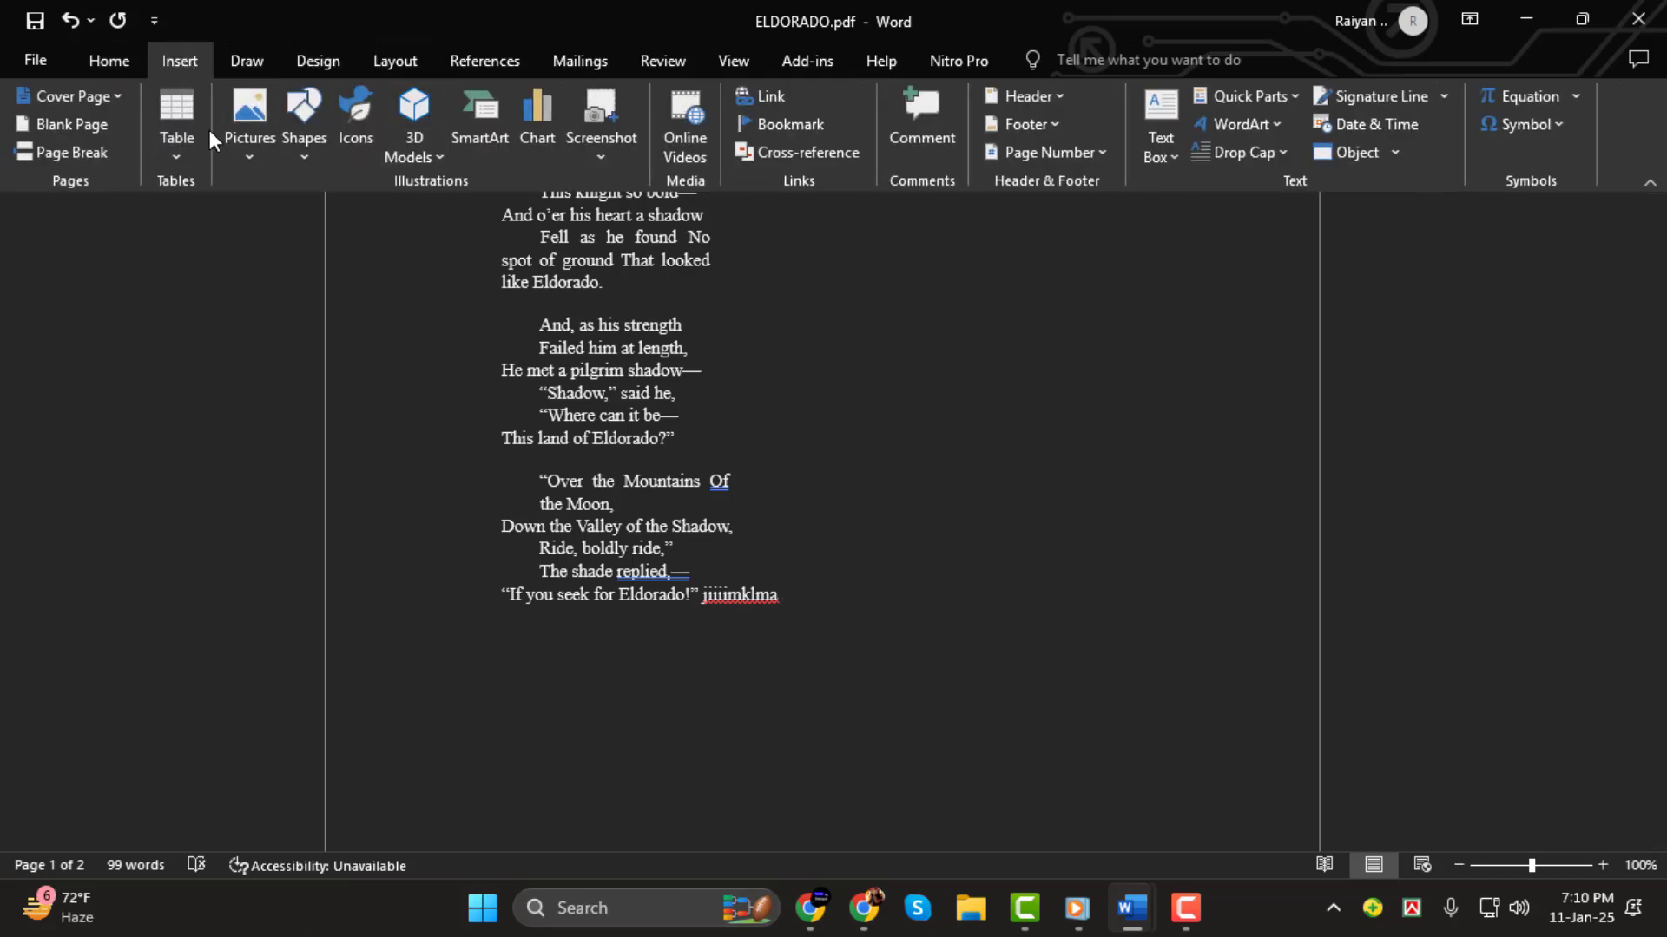
click(108, 60)
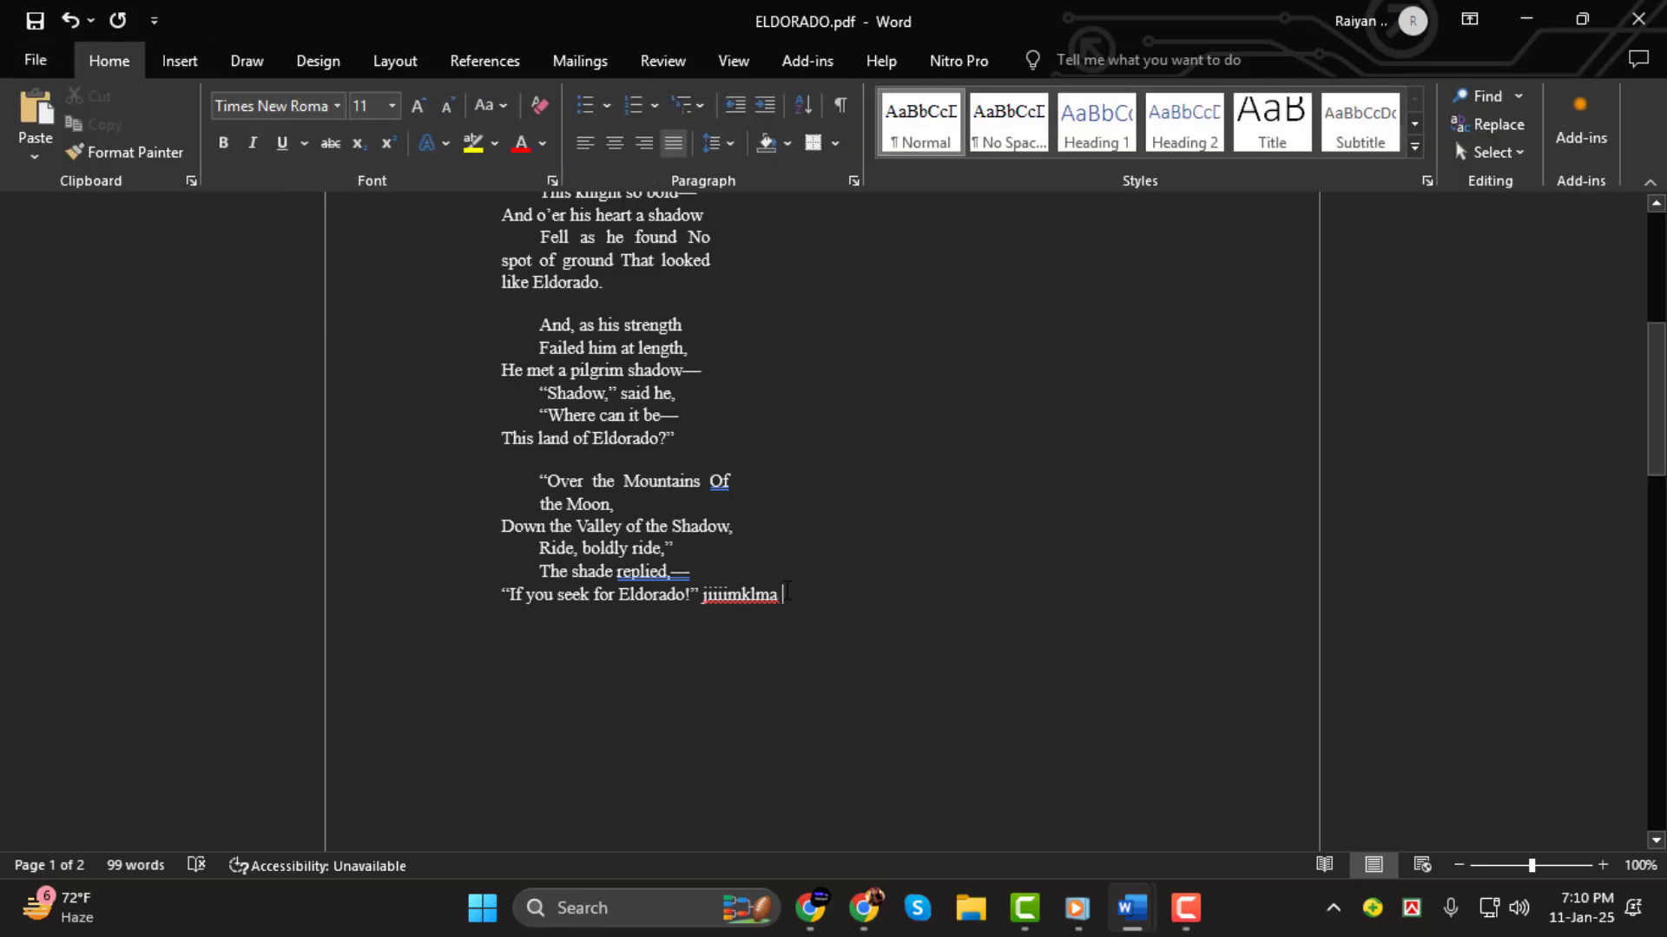
double_click(740, 594)
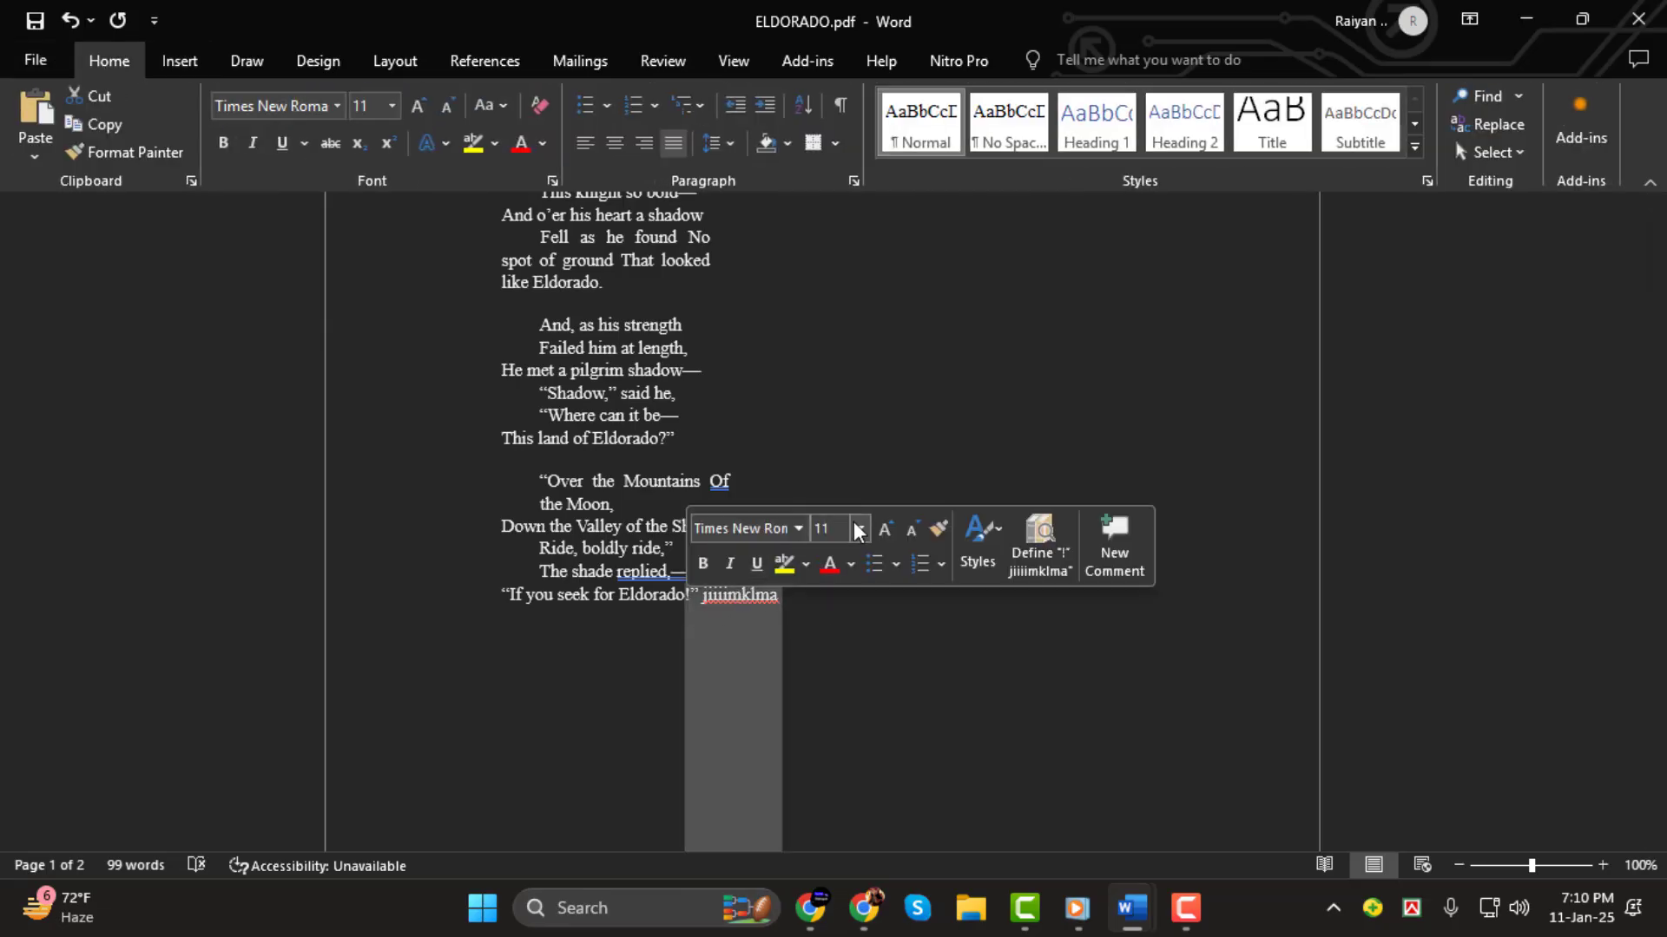
click(858, 529)
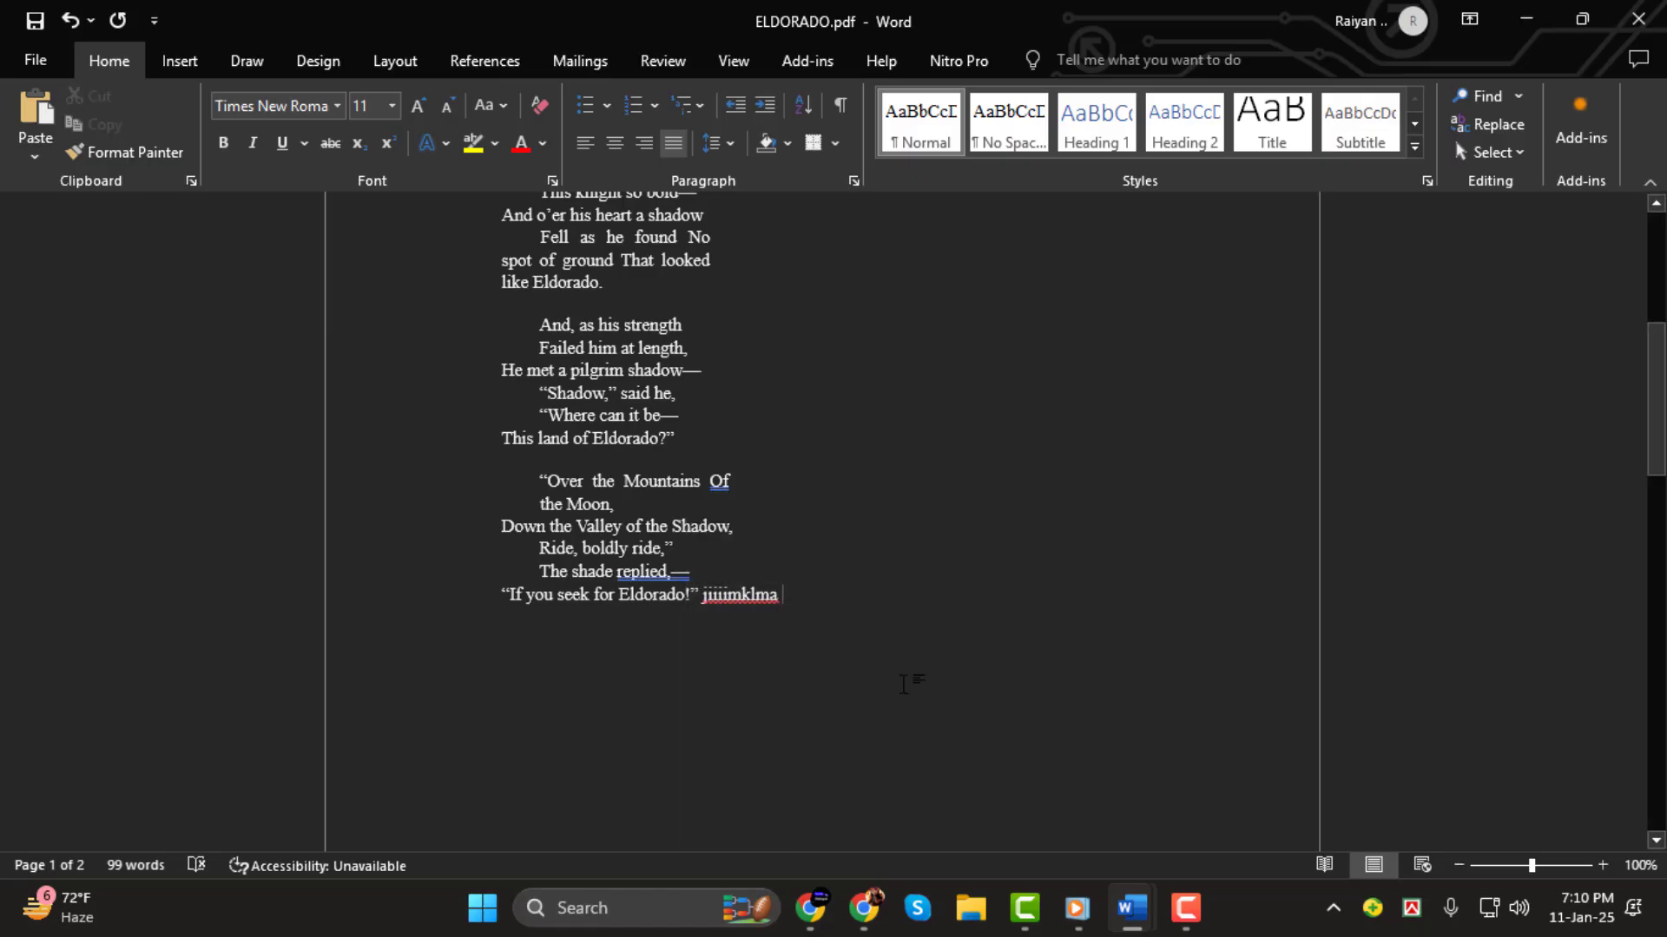
mouse_move(1195, 841)
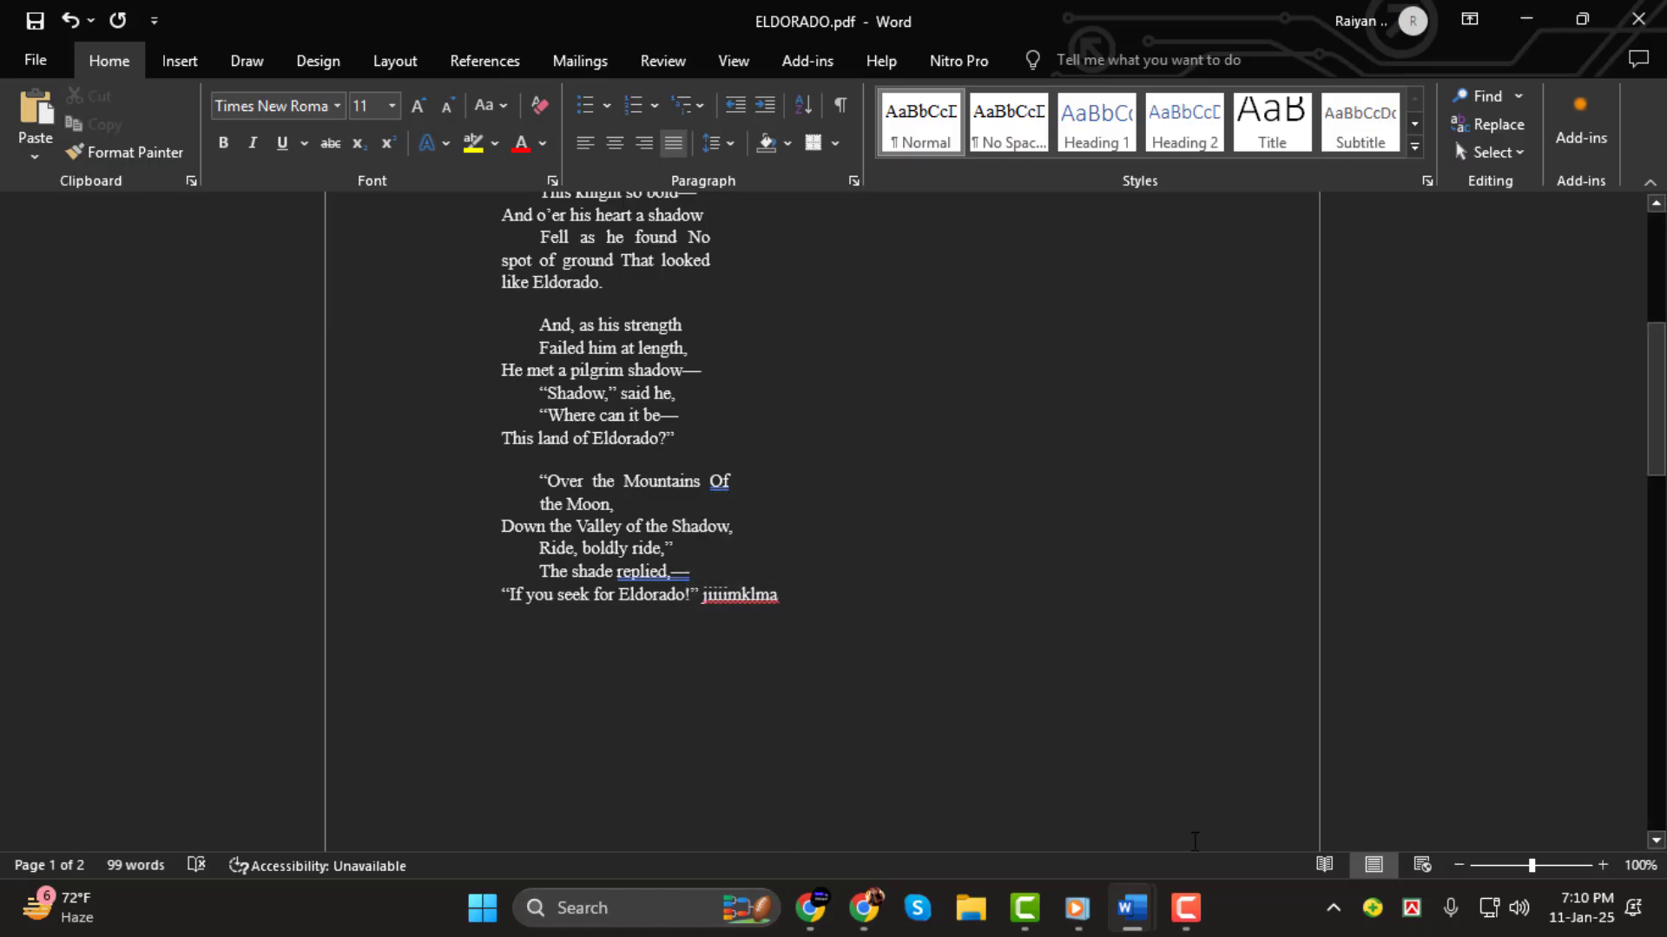